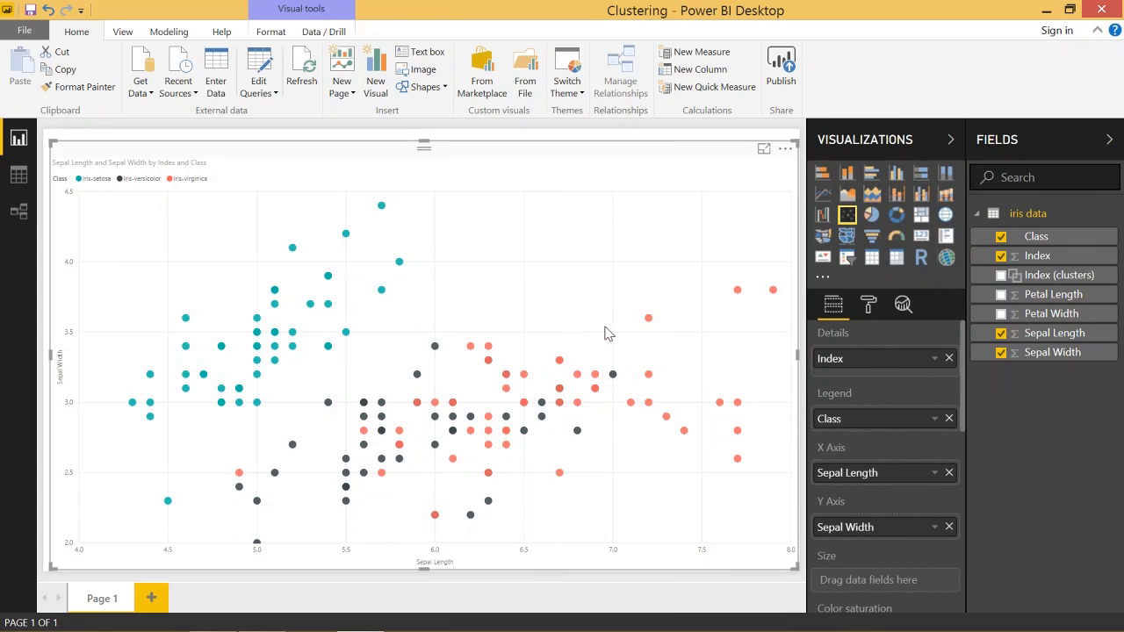
mouse_move(432, 397)
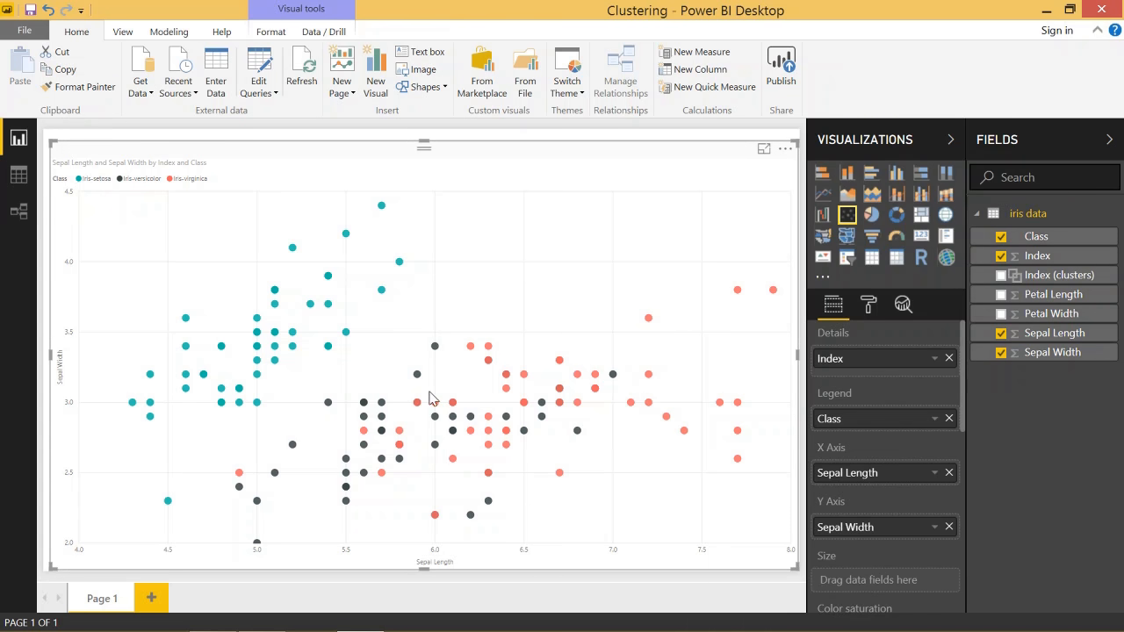
mouse_move(472, 481)
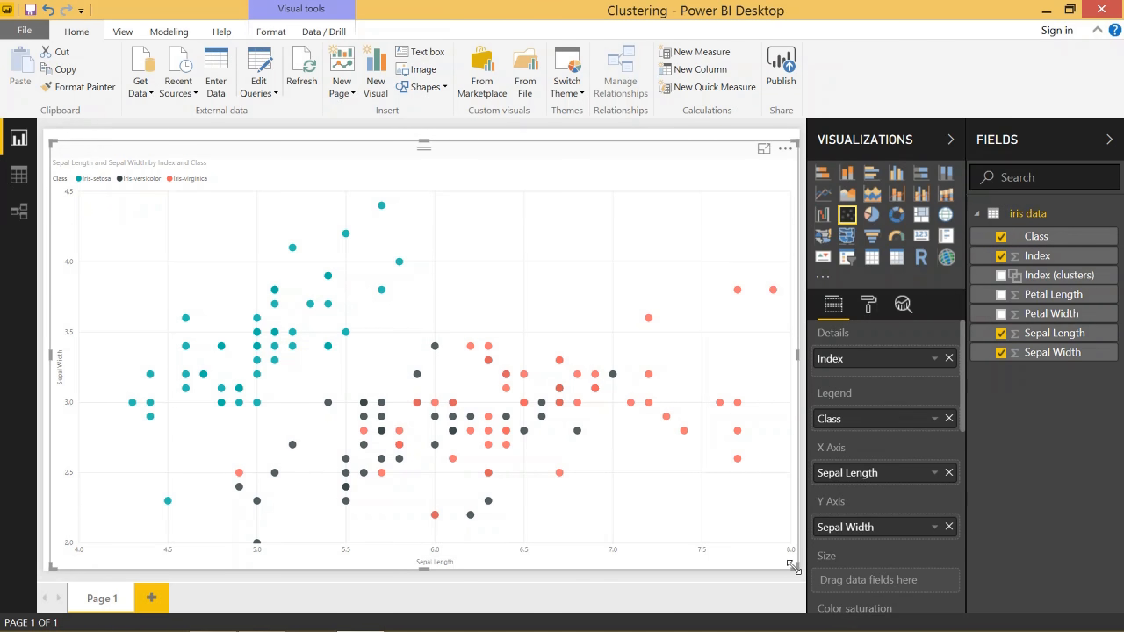
Resize the class-colored sepal scatter chart to fill the left half of the canvas
left_click_drag(792, 567, 285, 505)
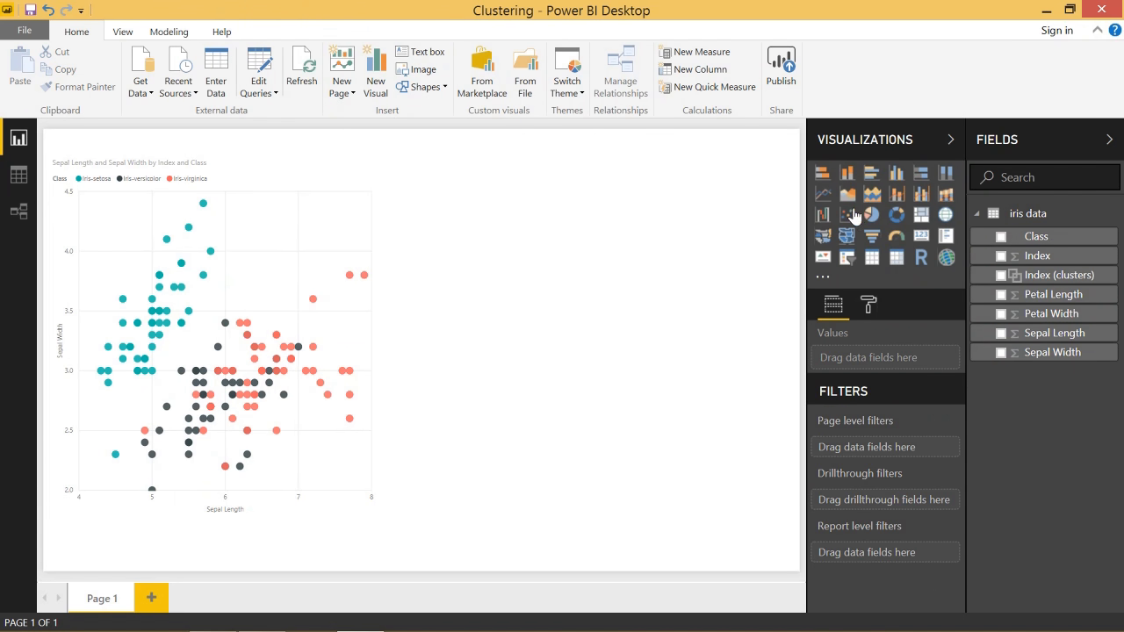
Insert a new scatter chart plotting Sepal Length against Sepal Width
left_click(846, 214)
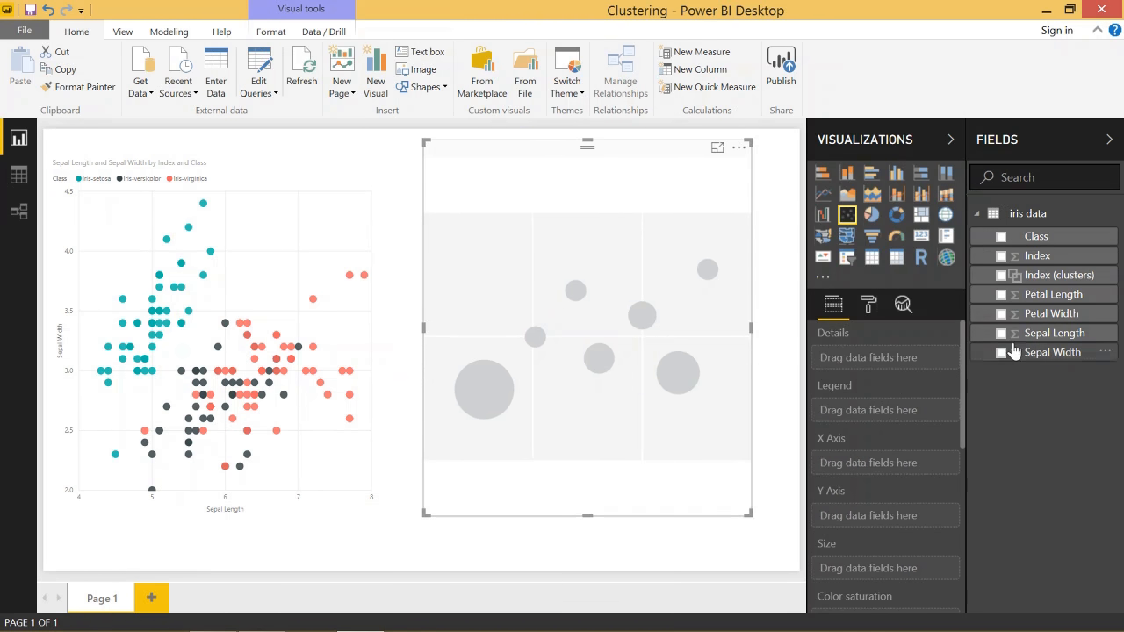
left_click(1001, 332)
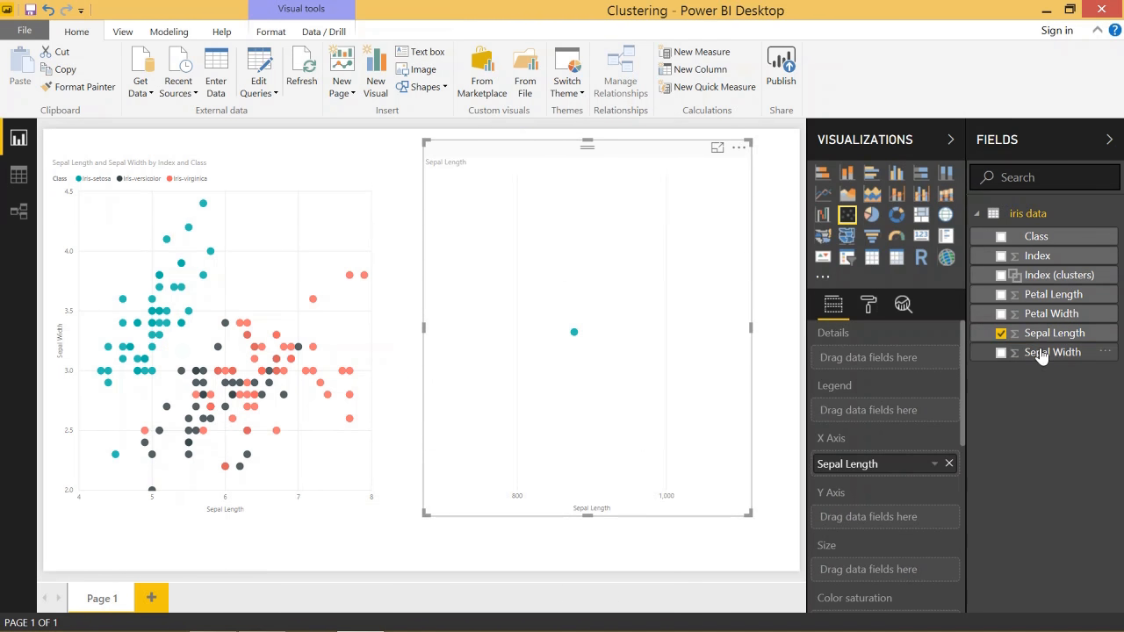
left_click(999, 352)
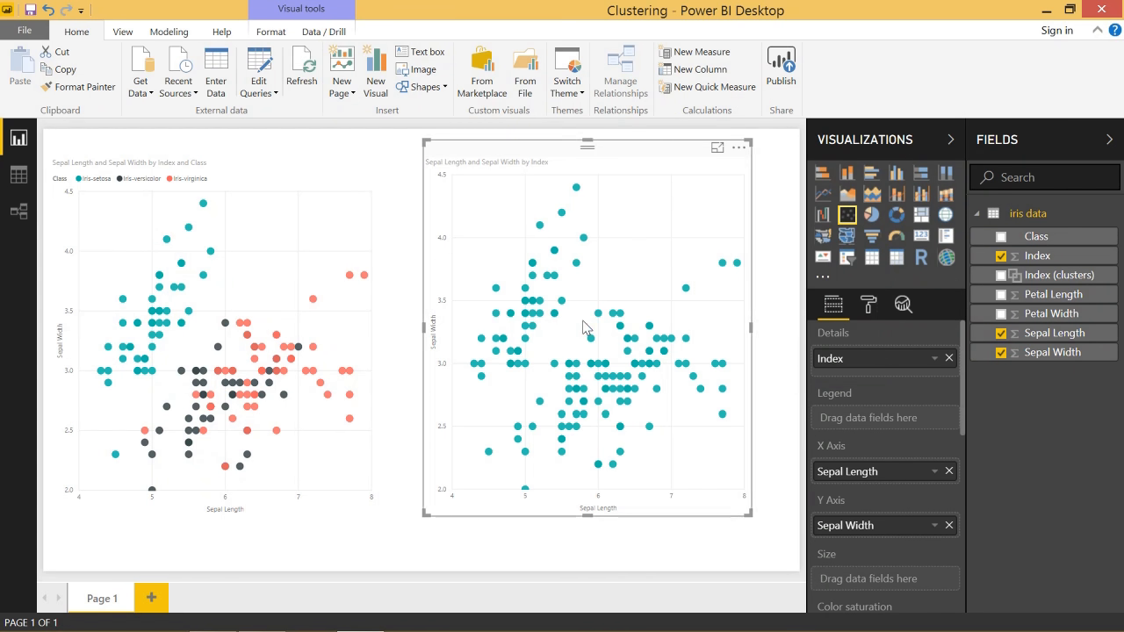
mouse_move(696, 220)
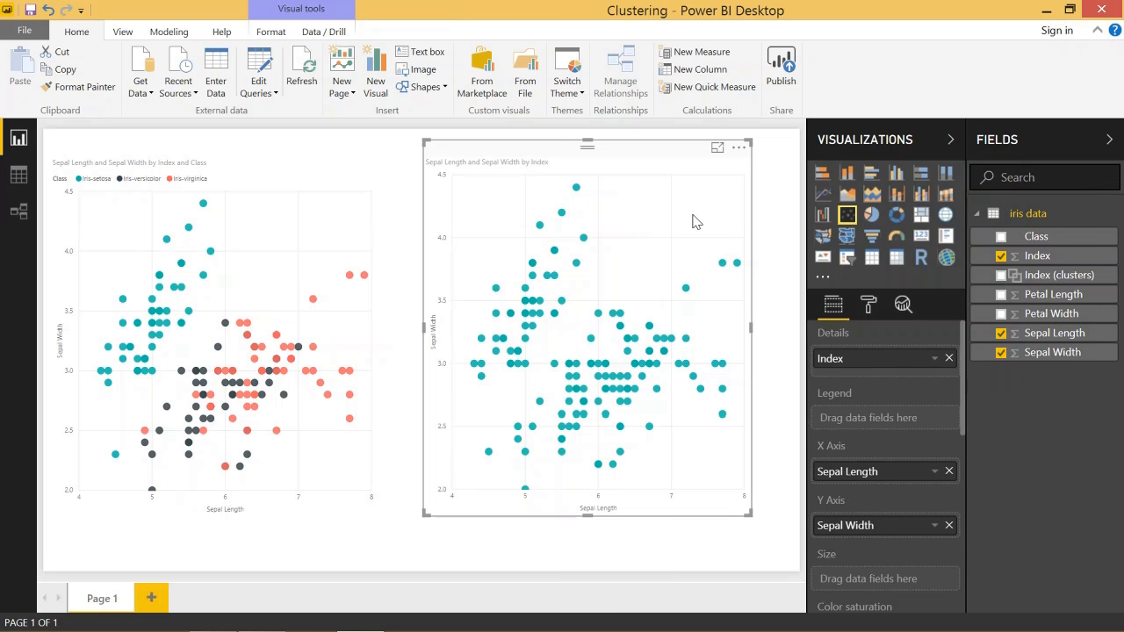
mouse_move(740, 147)
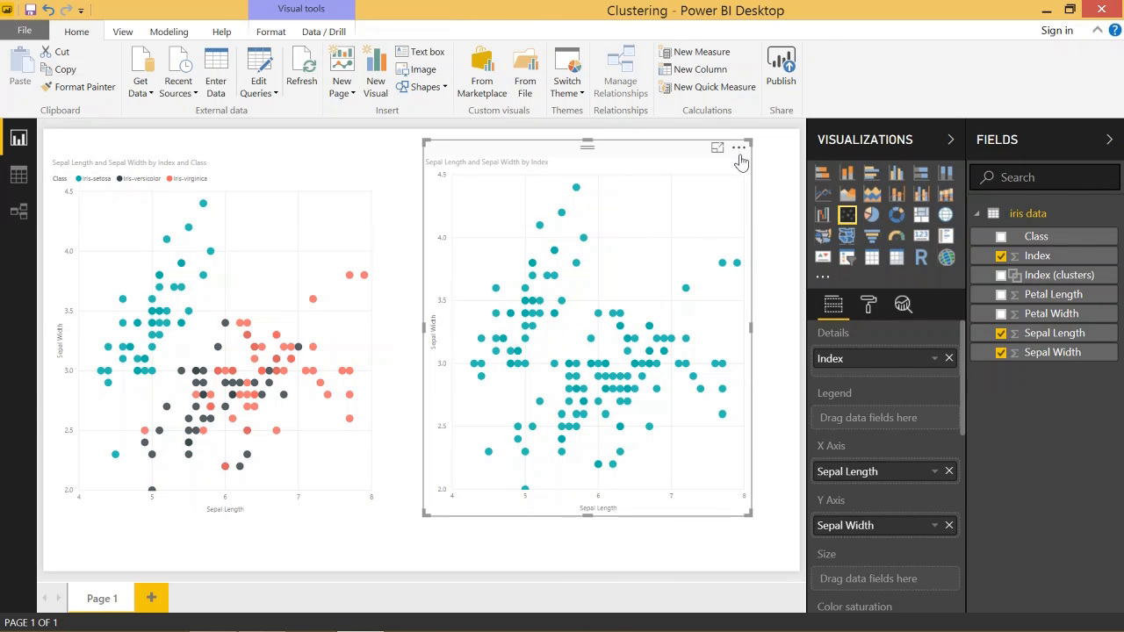
Remove Index and switch Sepal Length and Sepal Width to Average on the right chart
left_click(739, 147)
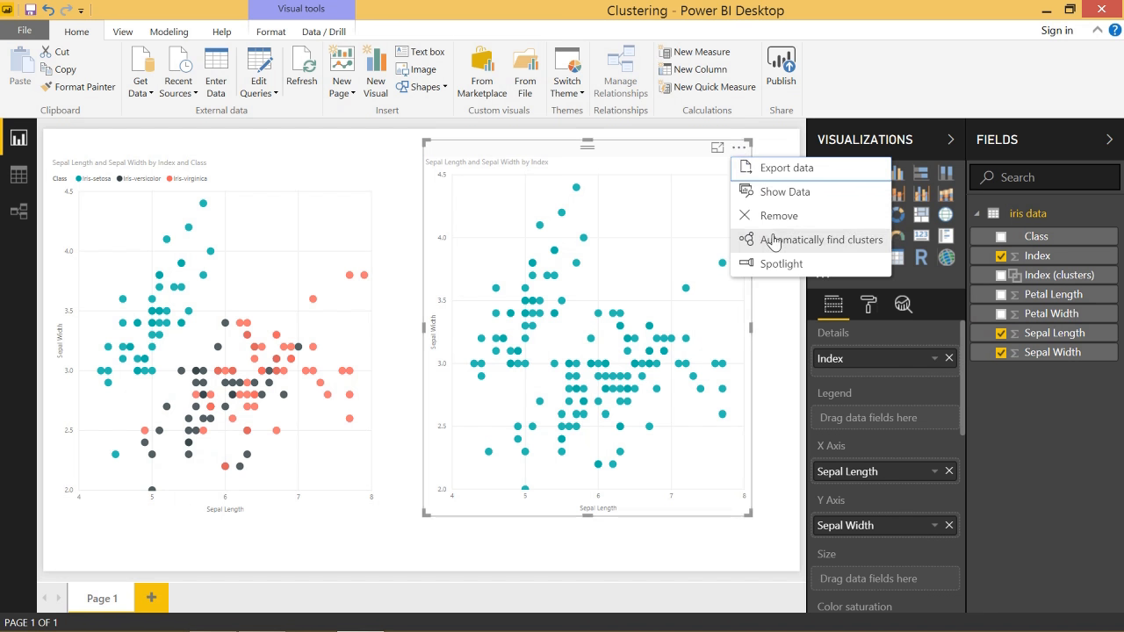
mouse_move(703, 218)
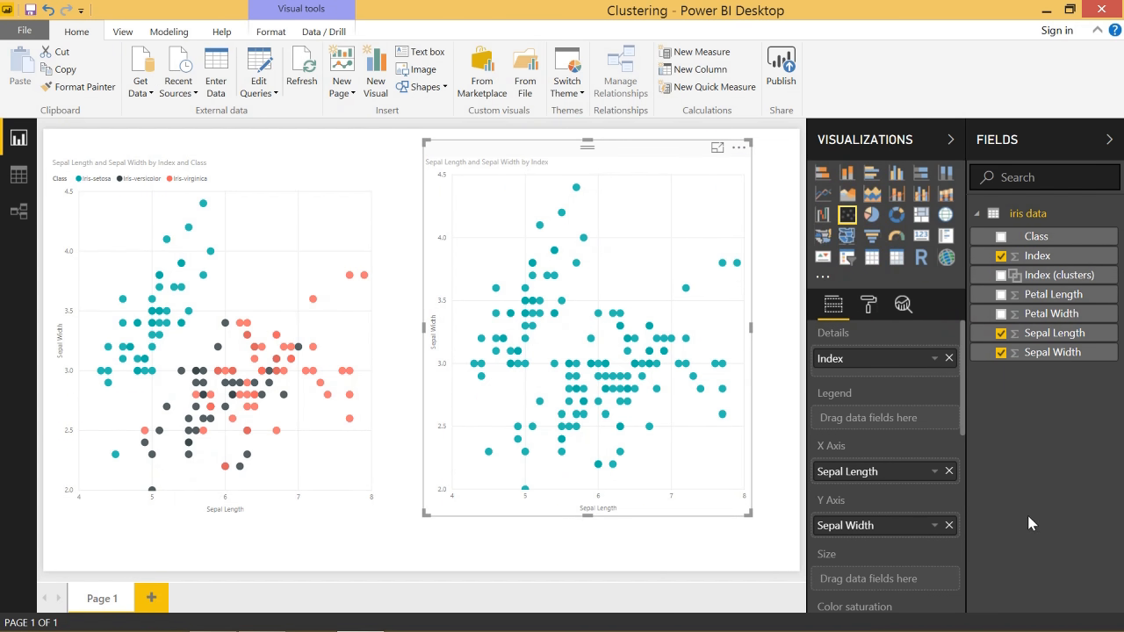
mouse_move(671, 369)
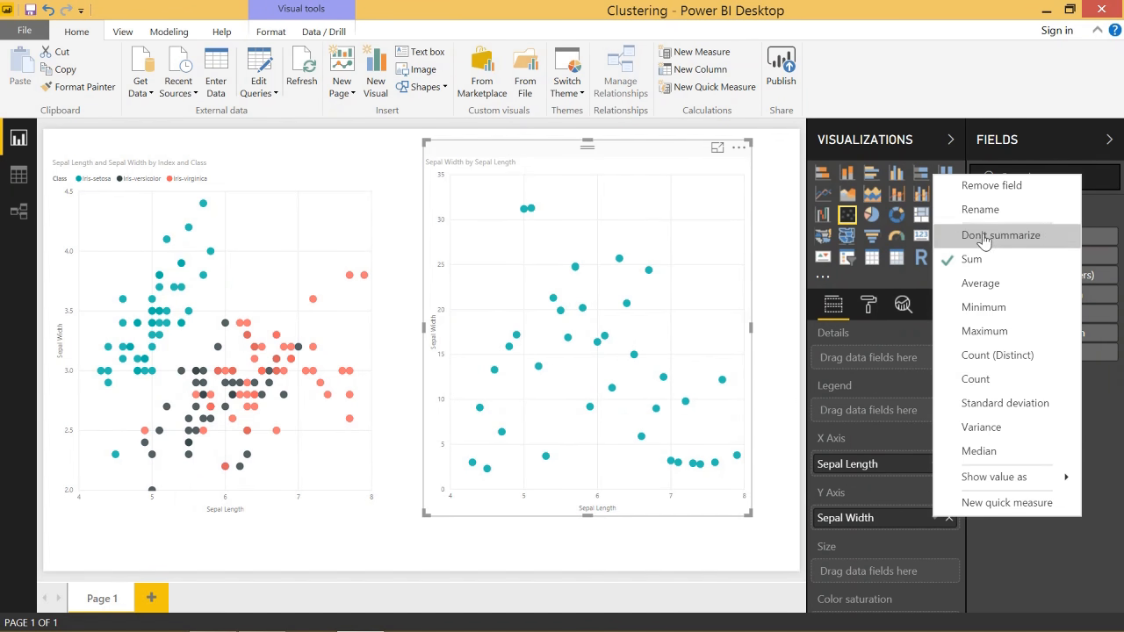
left_click(1001, 235)
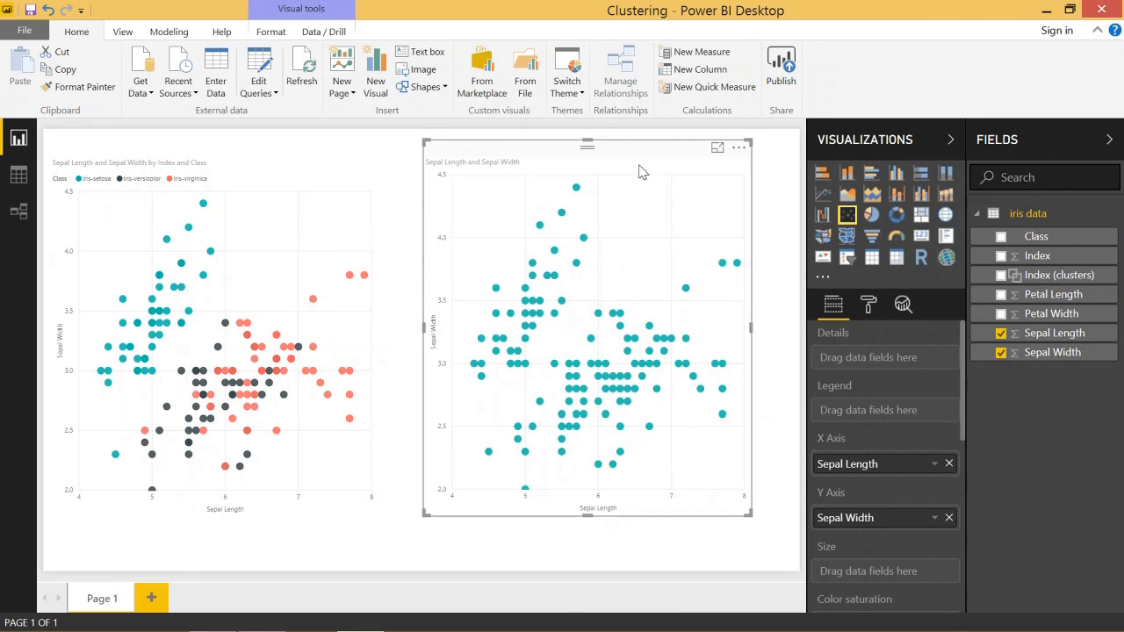
left_click(739, 147)
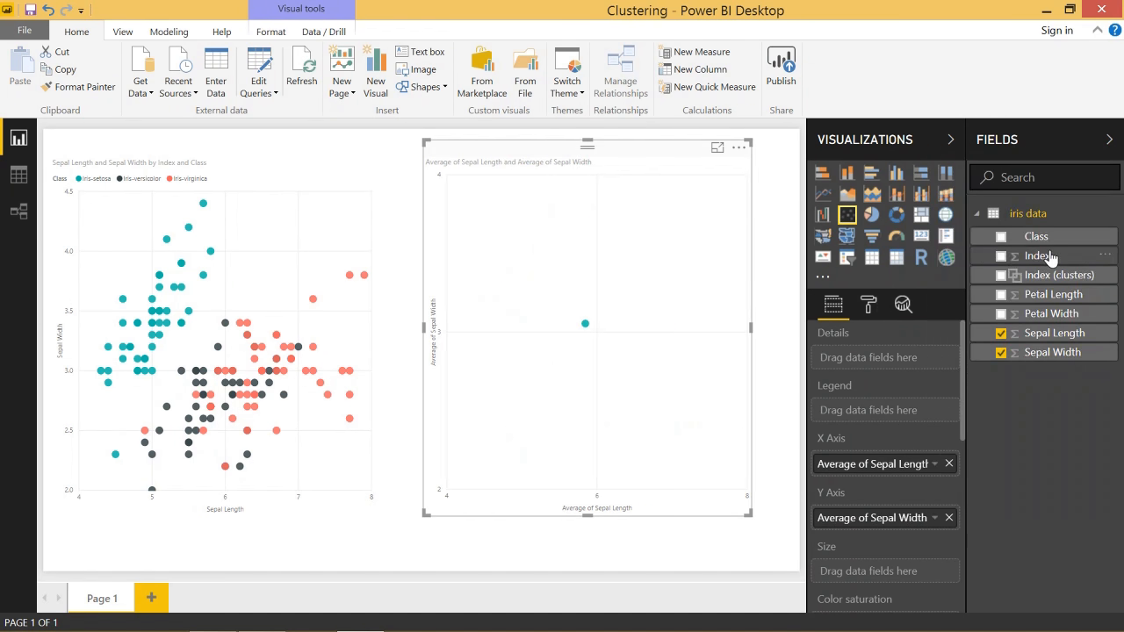
Put Index back into the right chart's Details for one point per flower
left_click_drag(1041, 256, 884, 358)
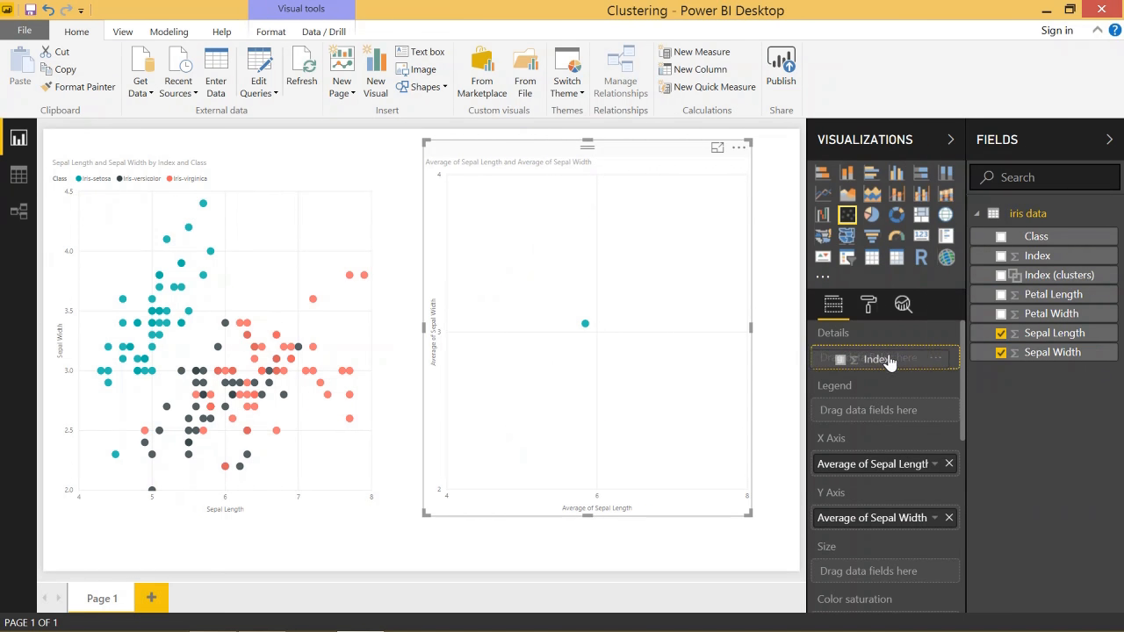
left_click(1005, 256)
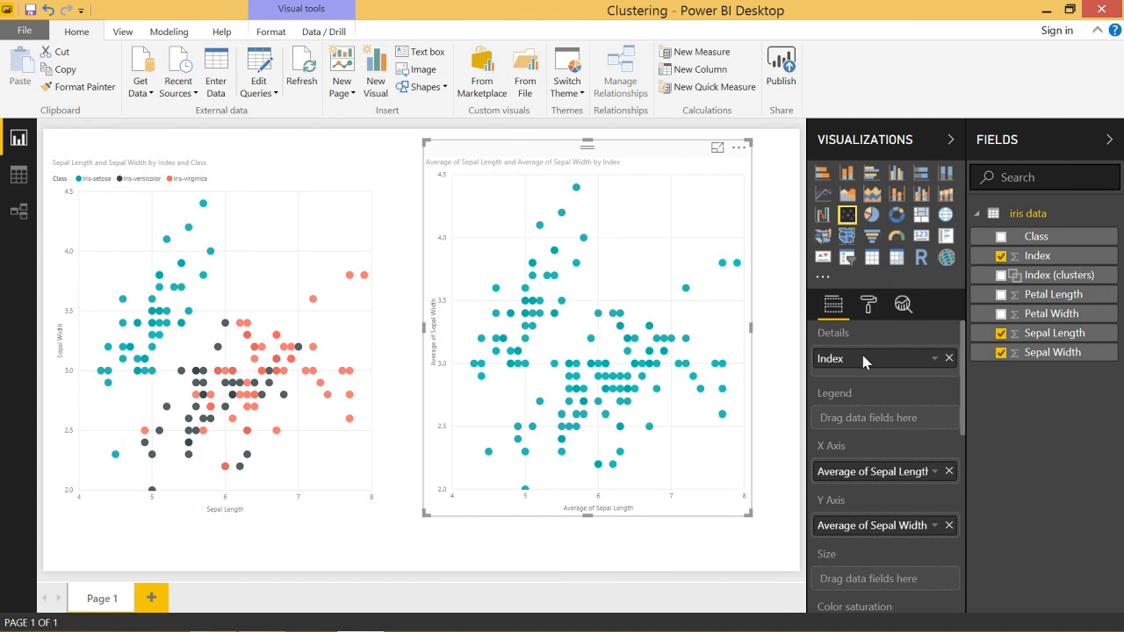
mouse_move(726, 257)
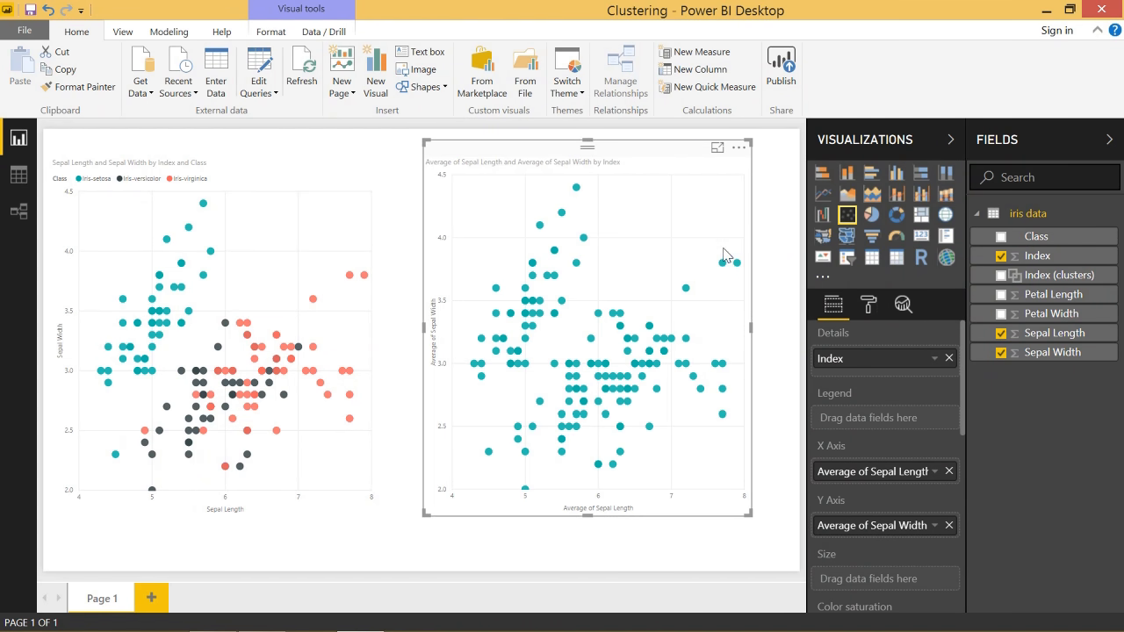
left_click(740, 146)
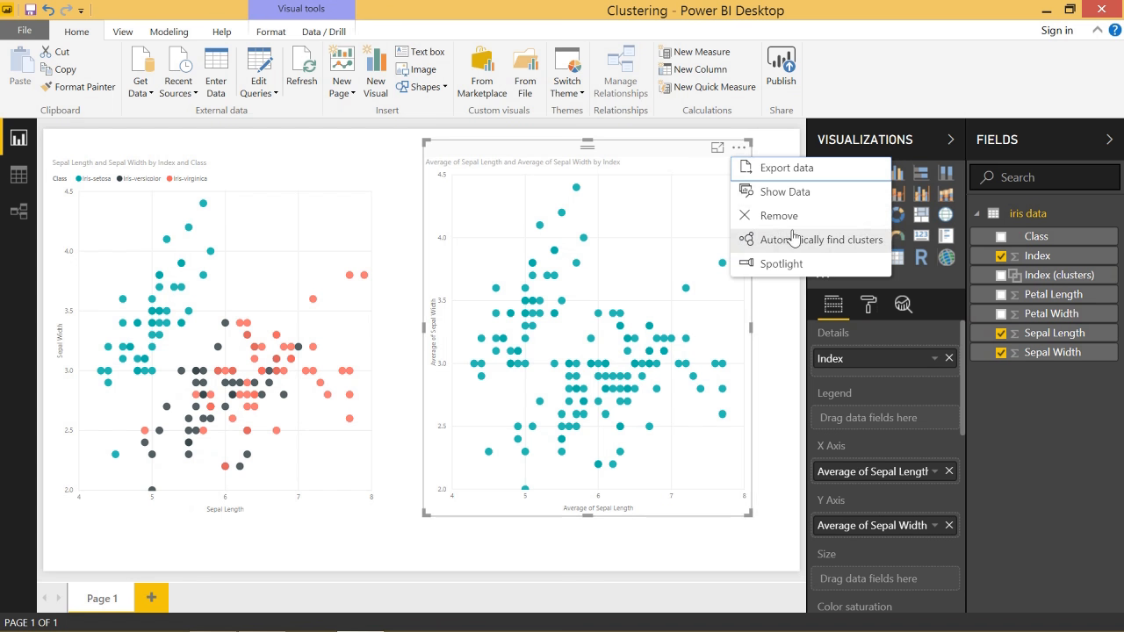
Automatically find clusters on the sepal chart with the number of clusters set to 3
left_click(819, 239)
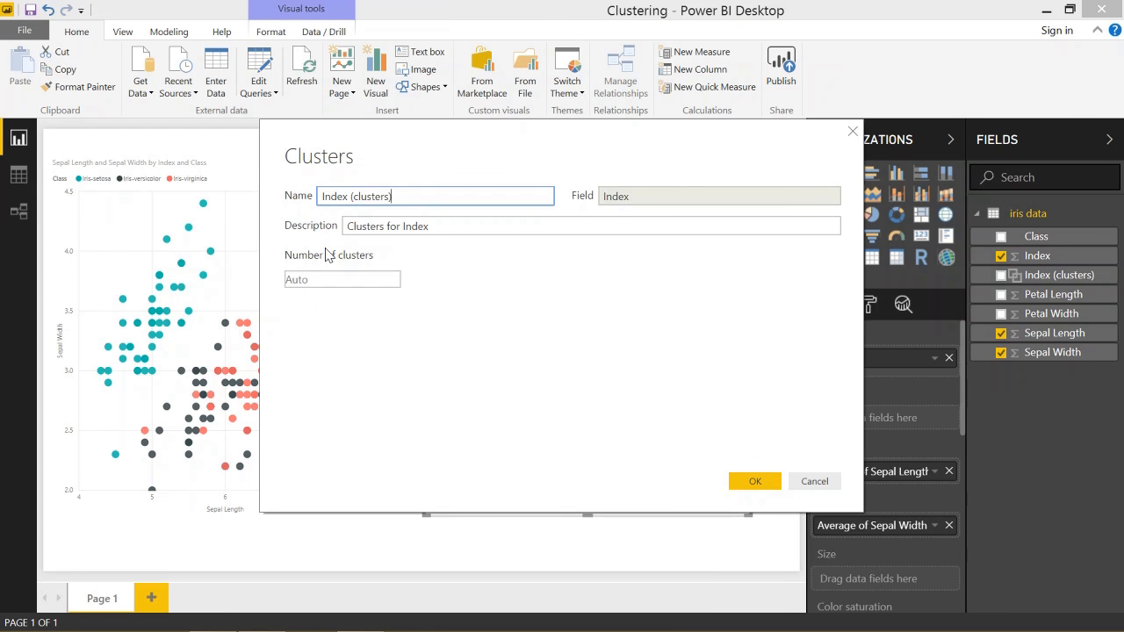
left_click(342, 279)
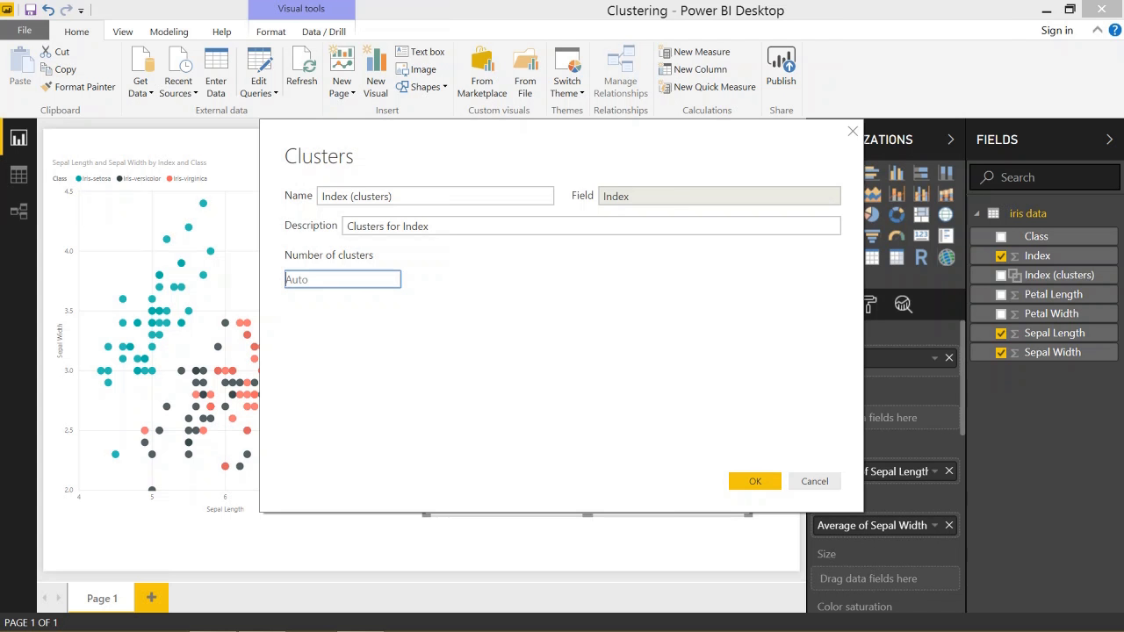
type("3")
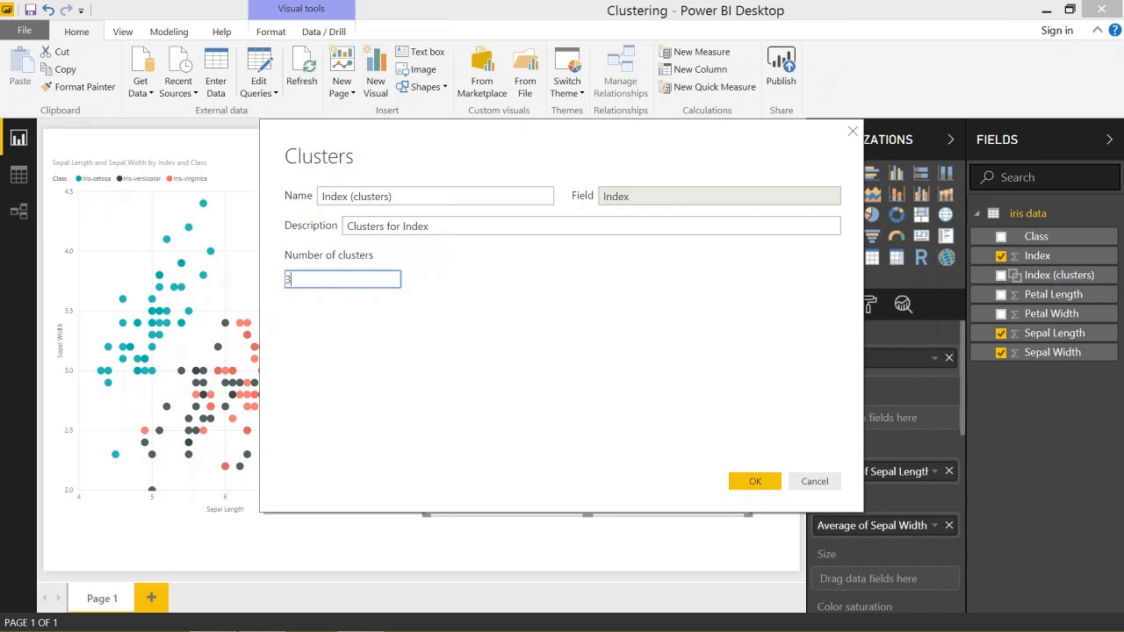
left_click(754, 482)
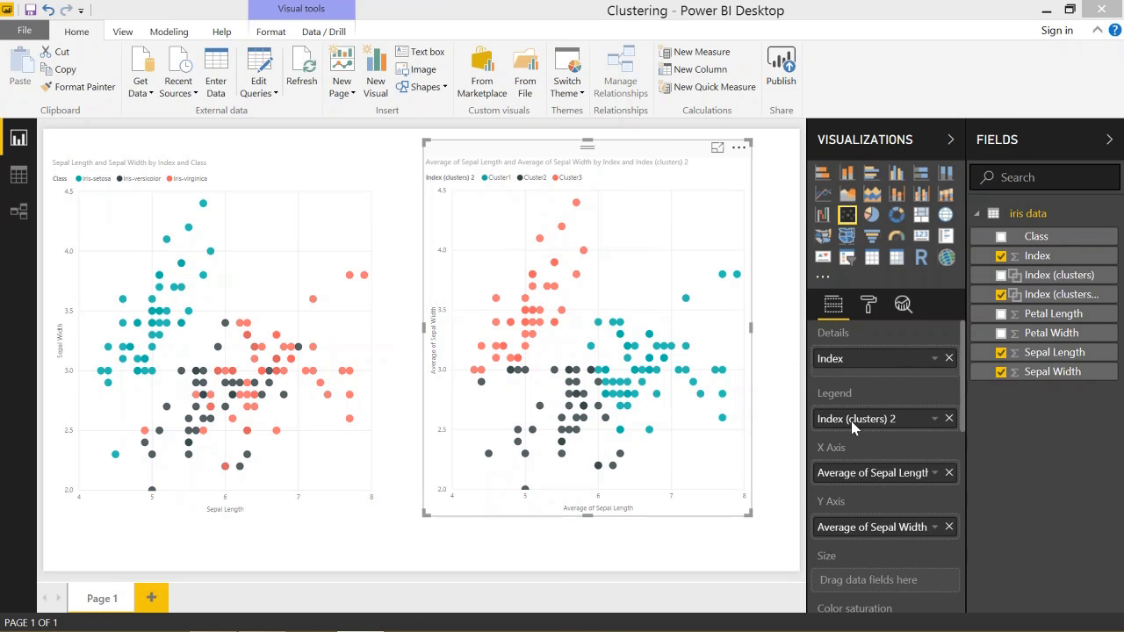
mouse_move(123, 401)
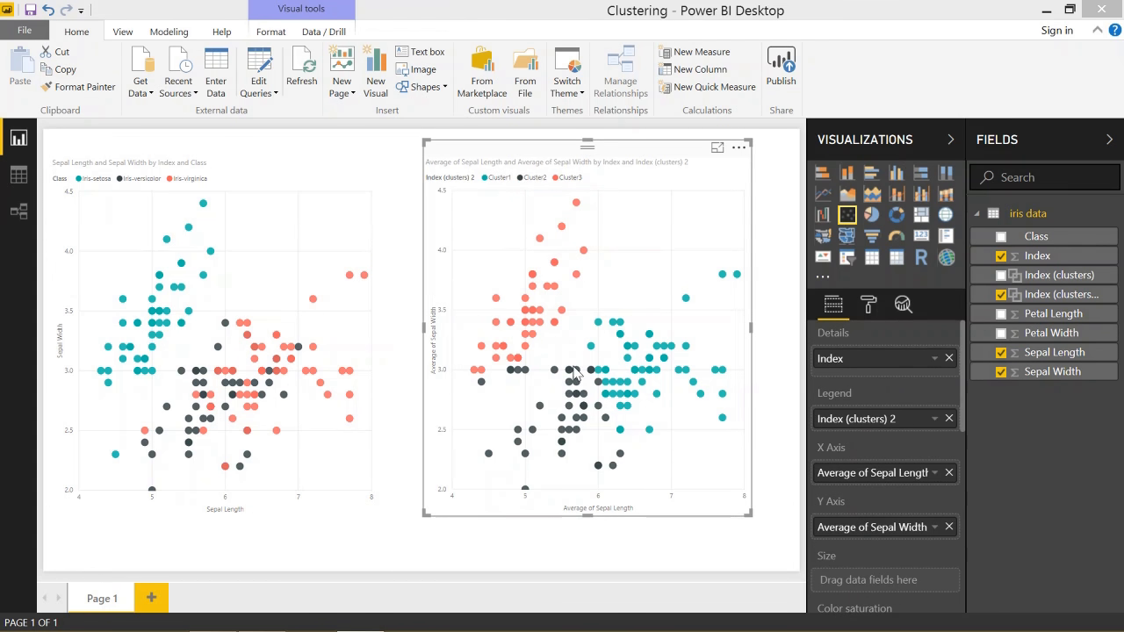
mouse_move(470, 380)
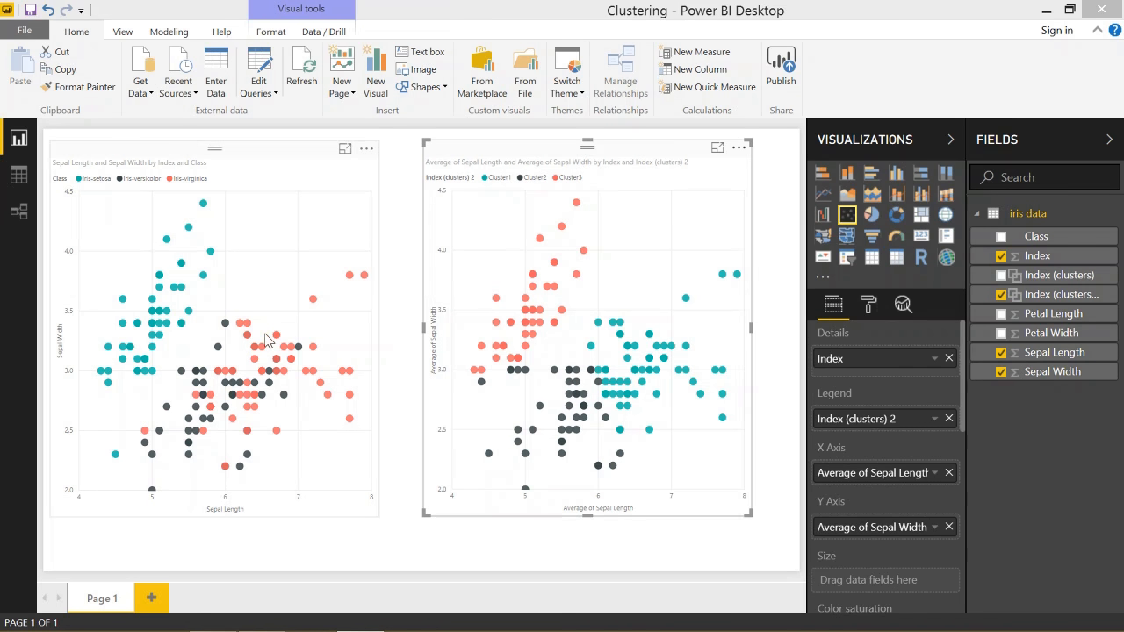
mouse_move(338, 408)
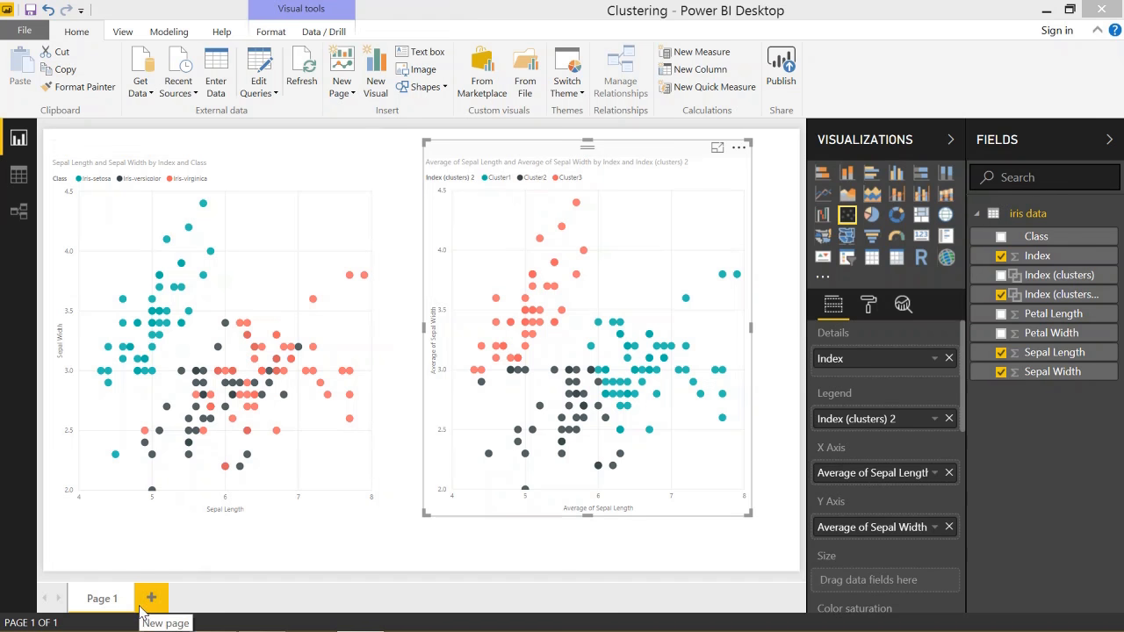
On a new page, add a Petal Length scatter chart with Index details and Class legend
left_click(149, 597)
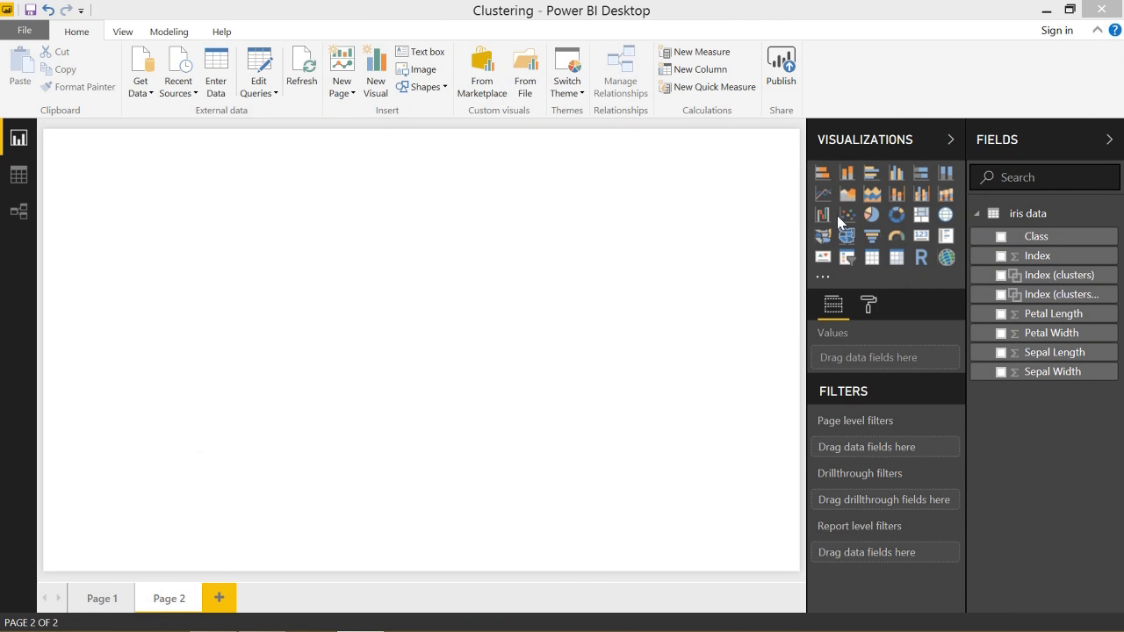
left_click(847, 214)
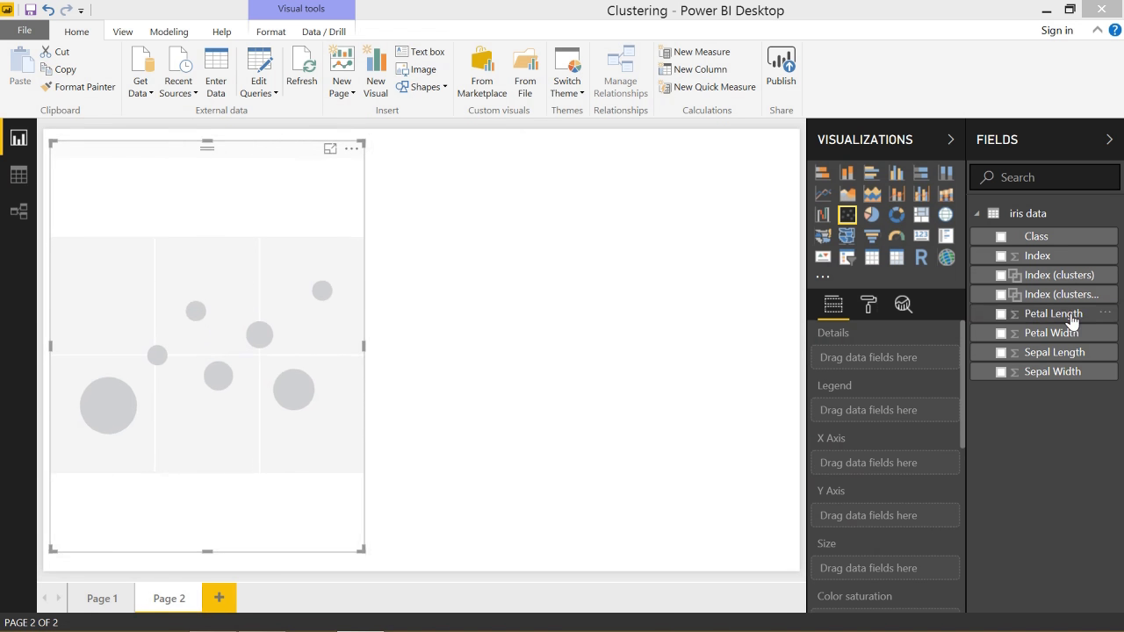
left_click(1000, 314)
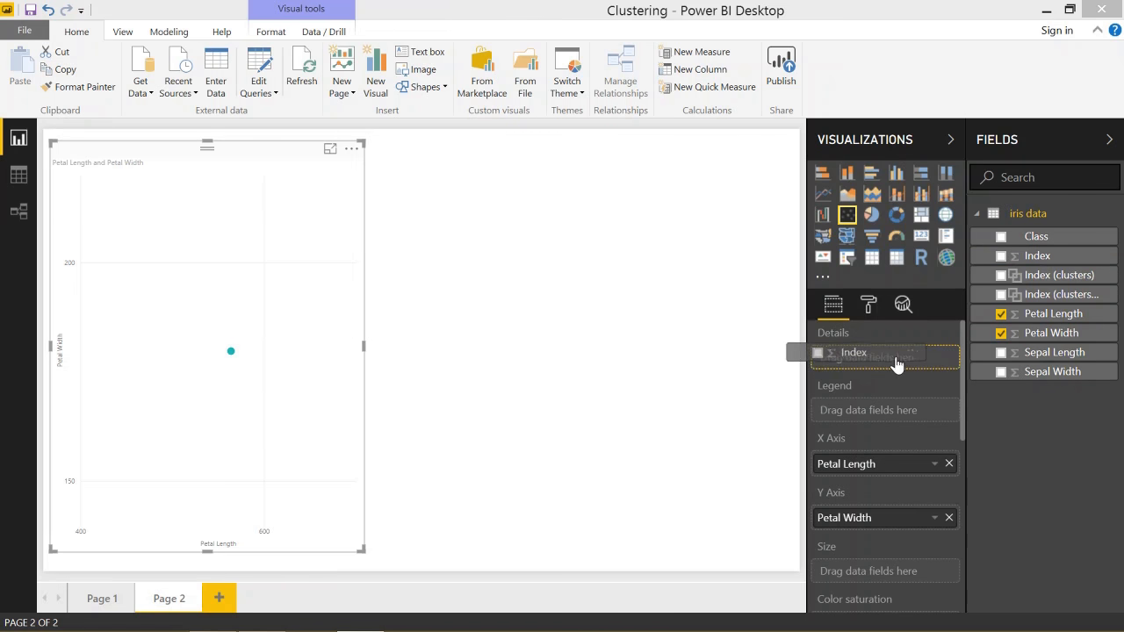
left_click(999, 255)
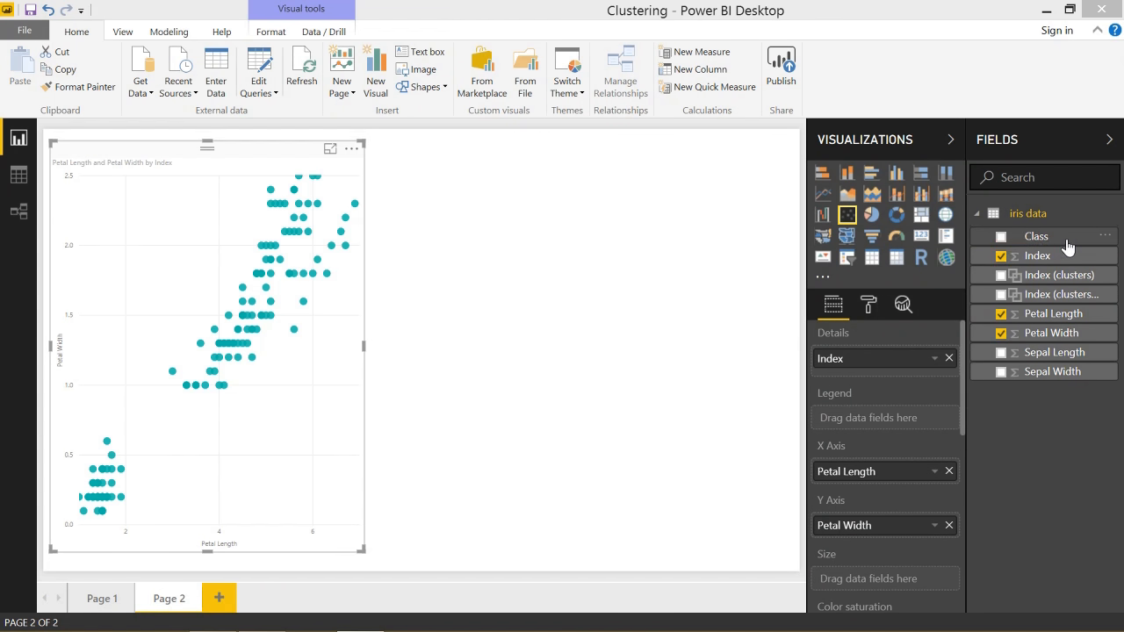
left_click(999, 235)
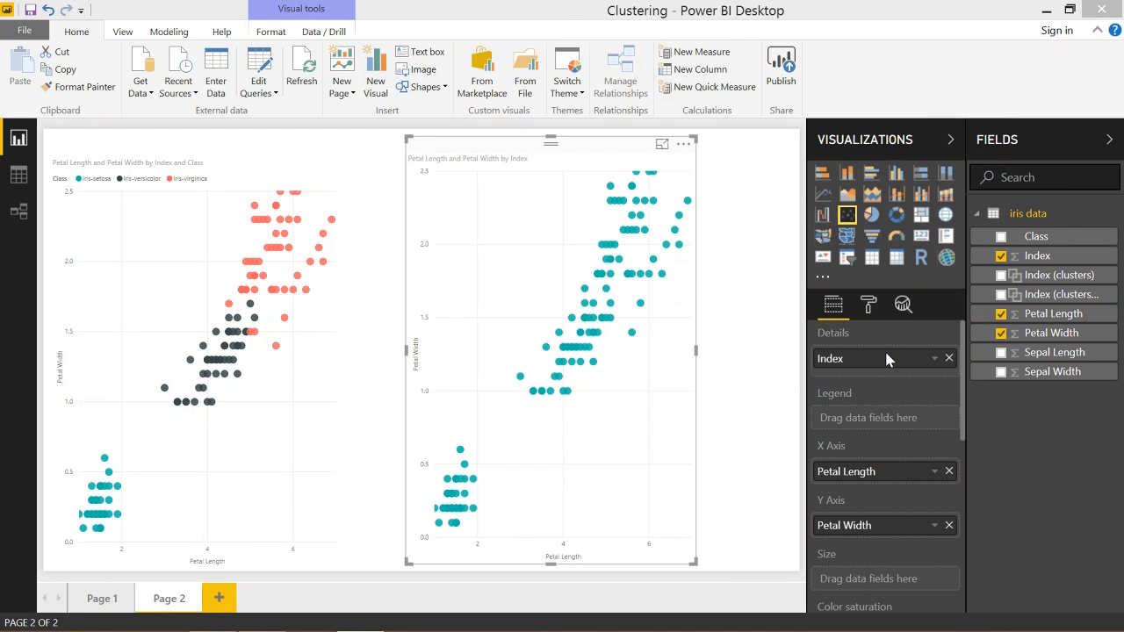
Run Automatically find clusters on the uncolored petal chart and accept the default settings
left_click(684, 143)
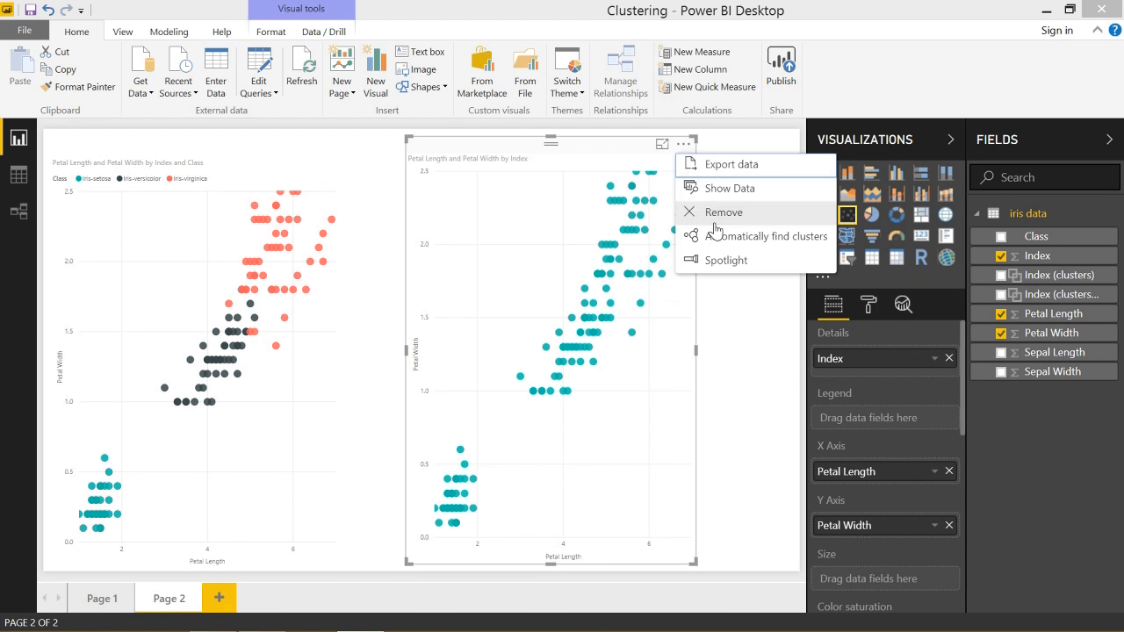
left_click(769, 236)
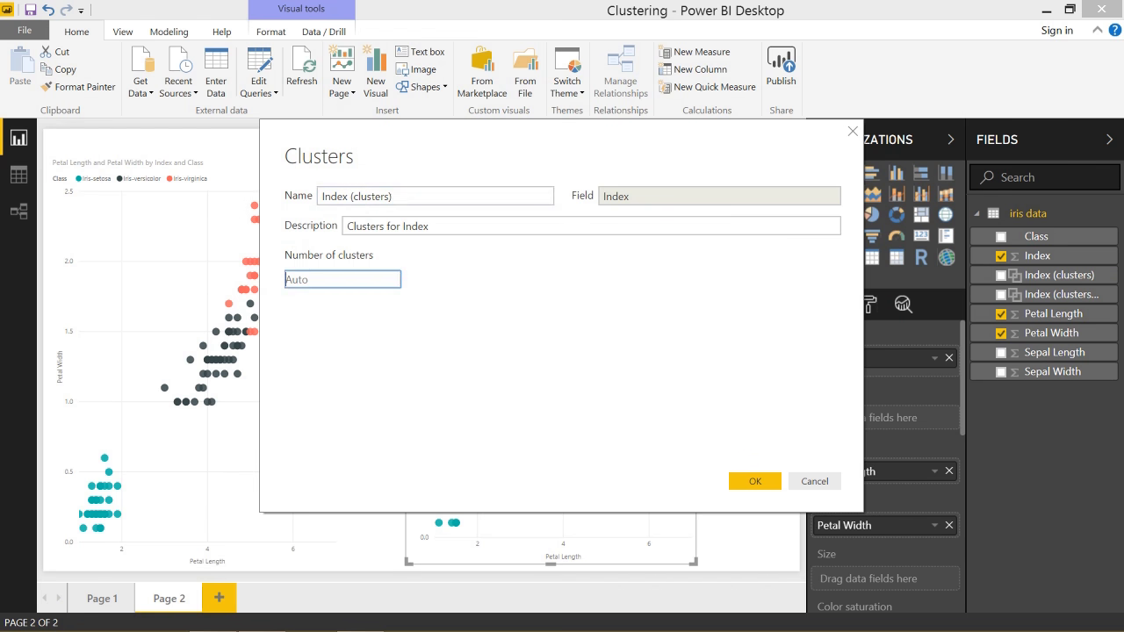
left_click(754, 480)
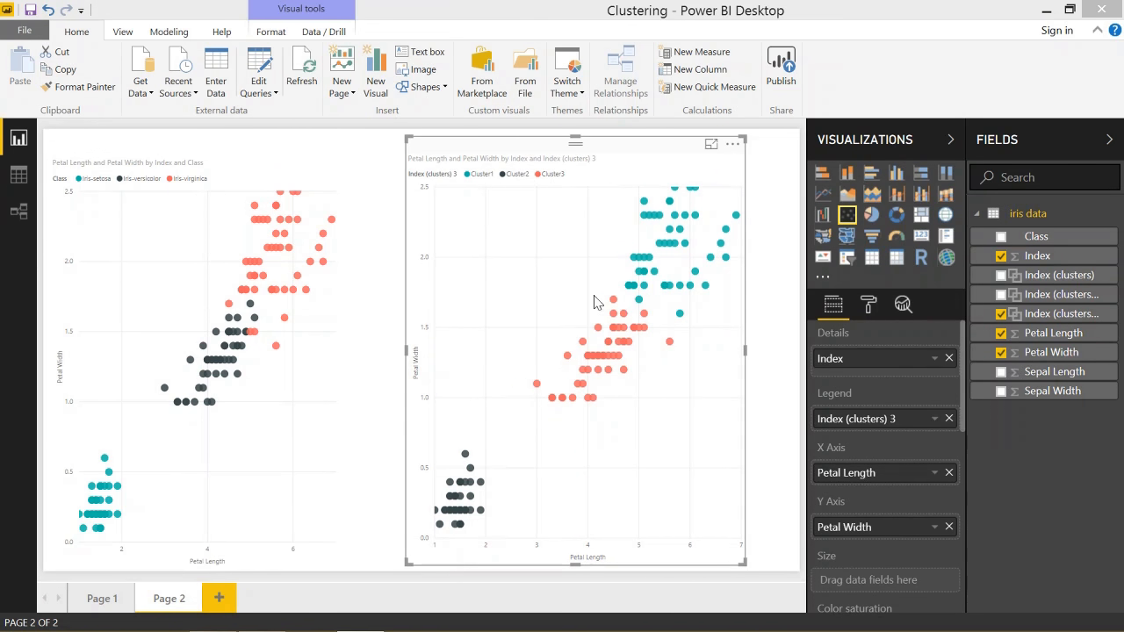
mouse_move(646, 341)
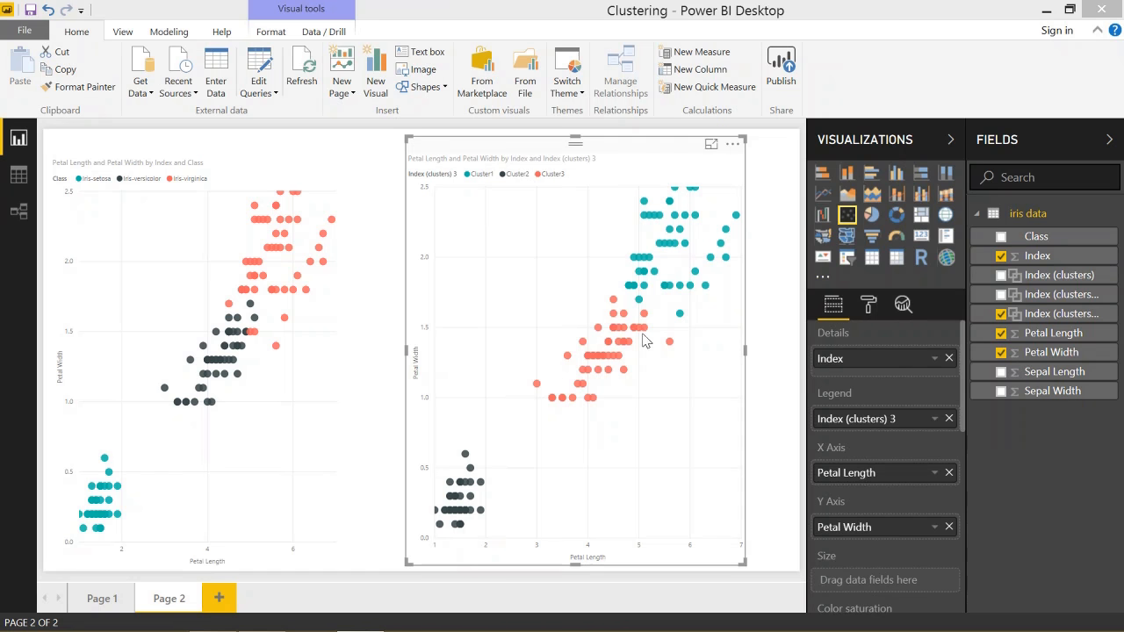
mouse_move(723, 341)
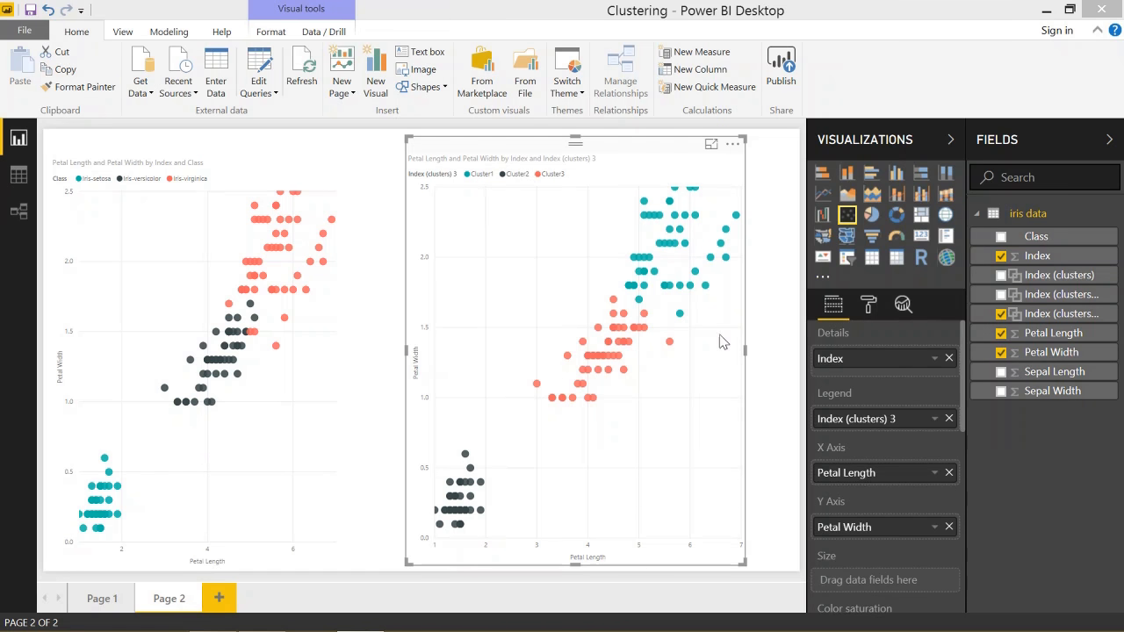